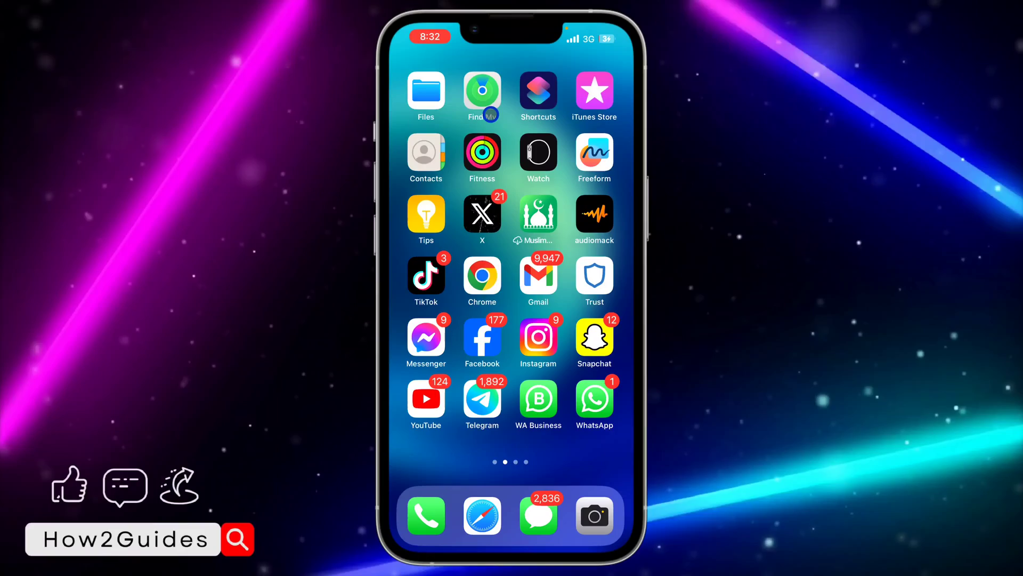
Step: Launch WhatsApp from the home screen and enter the My Number chat
{"action": "scroll", "scroll_direction": "left", "scroll_amount": 3}
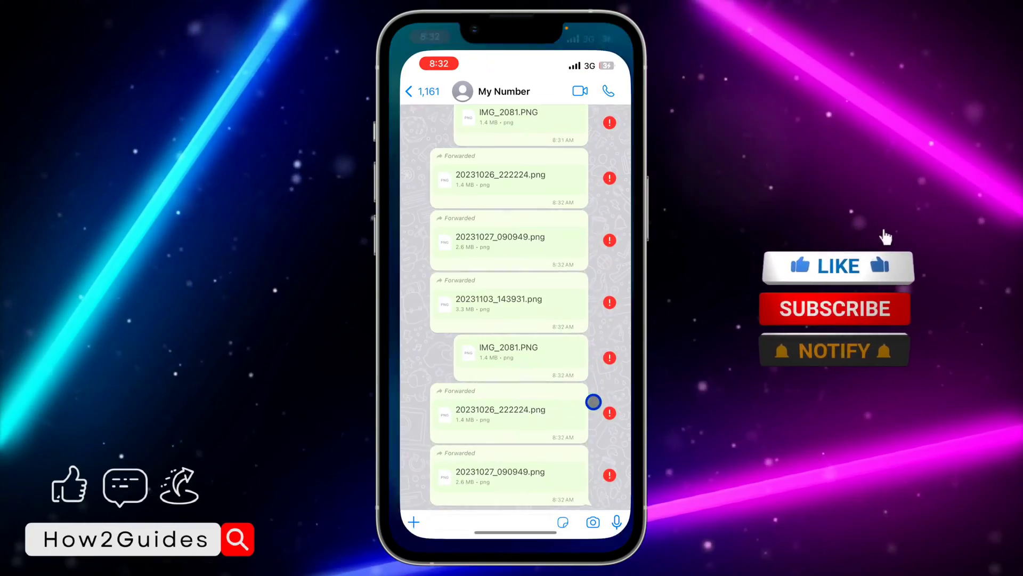
{"action": "left_click", "coordinate": [836, 267]}
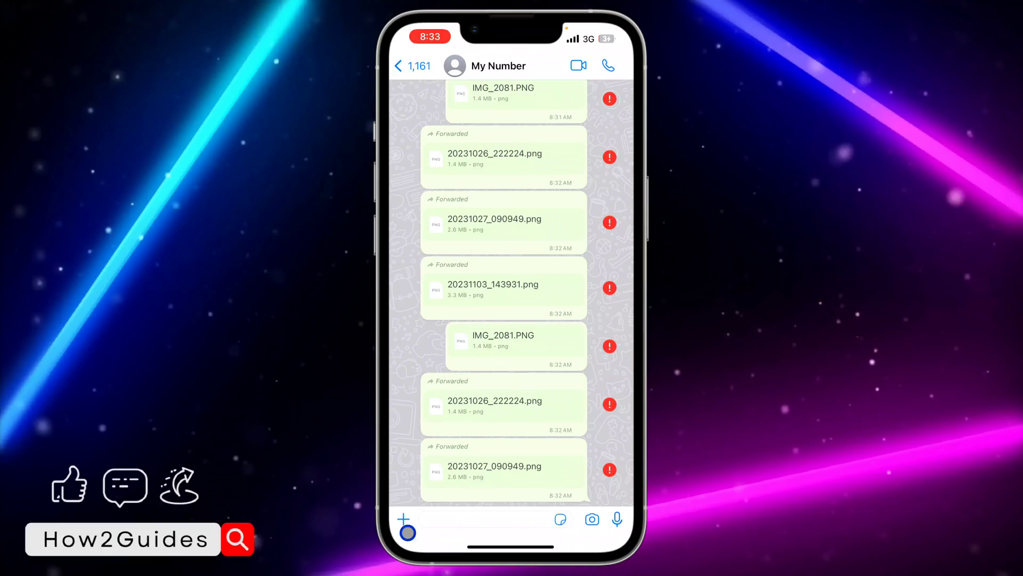
Step: Choose the Document attachment type so the photo can be picked as a file
{"action": "left_click", "coordinate": [407, 518]}
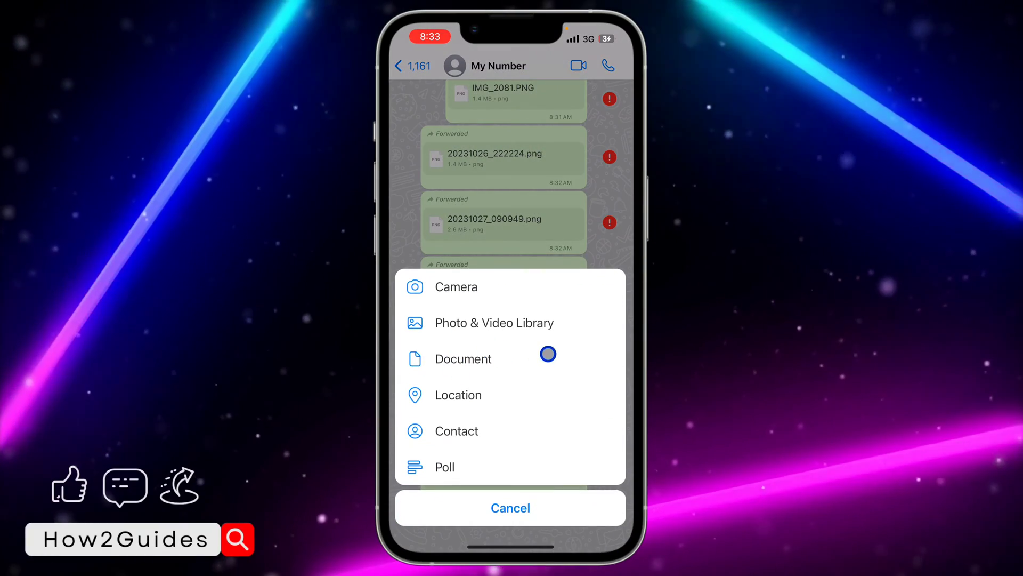
{"action": "left_click", "coordinate": [463, 359]}
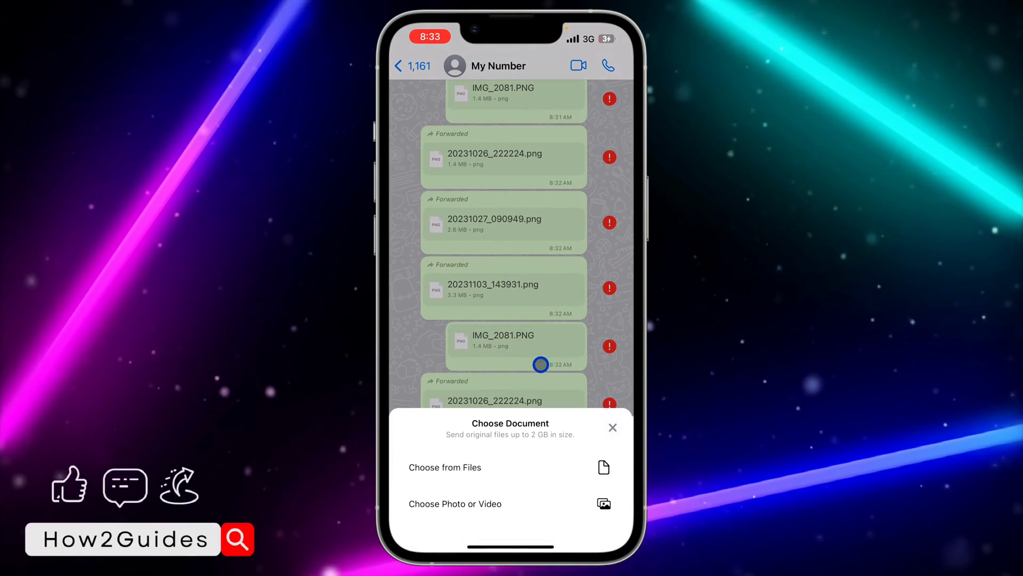
{"action": "mouse_move", "coordinate": [528, 512]}
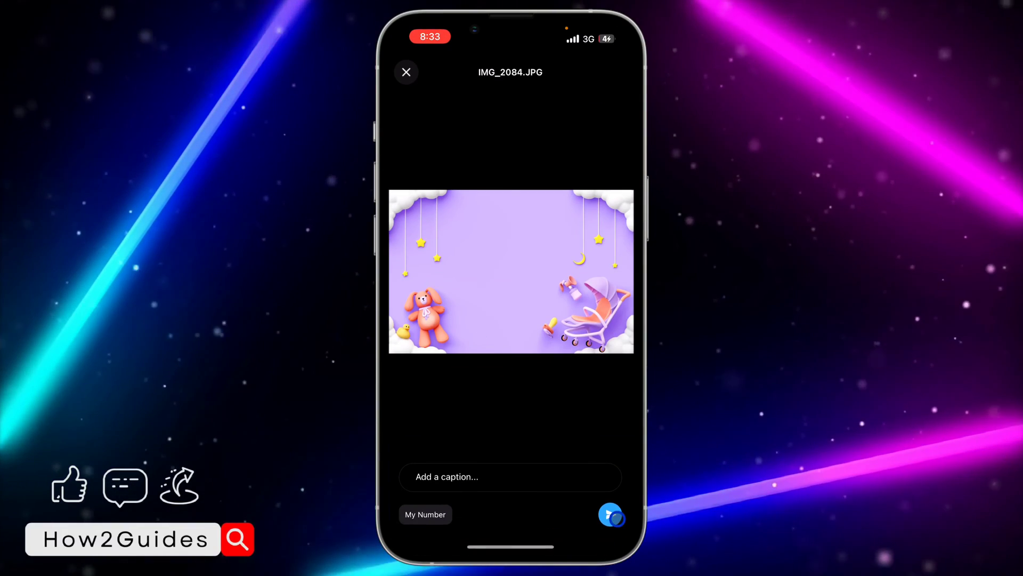
Step: Send IMG_2084.JPG so it appears as the latest document message in the chat
{"action": "left_click", "coordinate": [611, 515]}
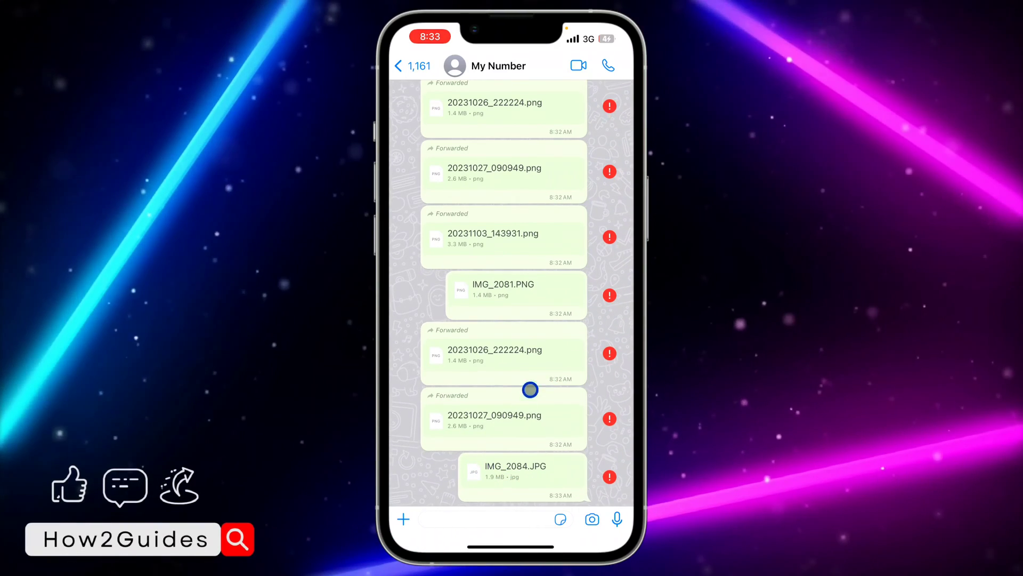
Step: Reopen the Document attachment choice offering files or photos and videos
{"action": "left_click", "coordinate": [403, 520]}
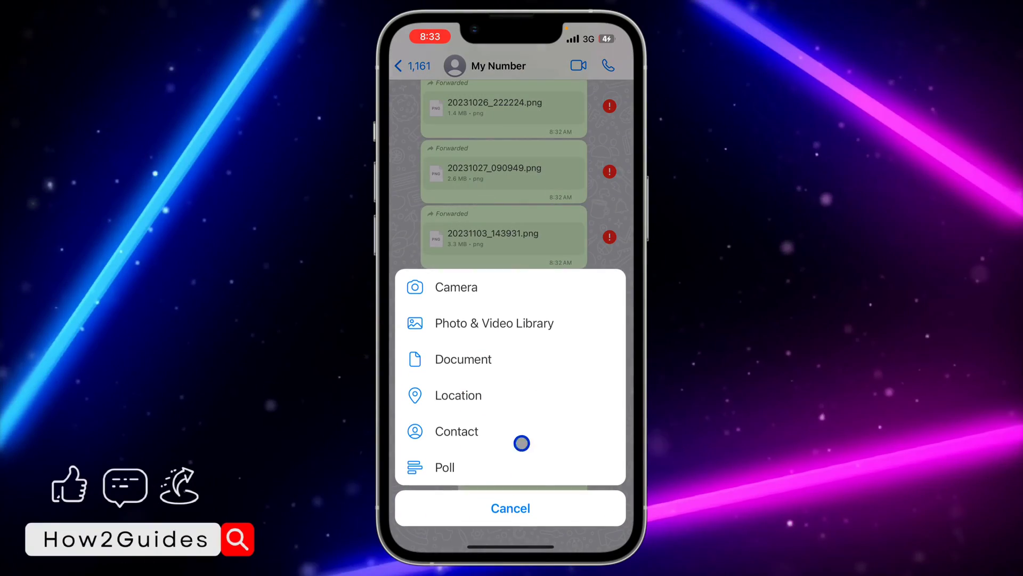
{"action": "left_click", "coordinate": [462, 359]}
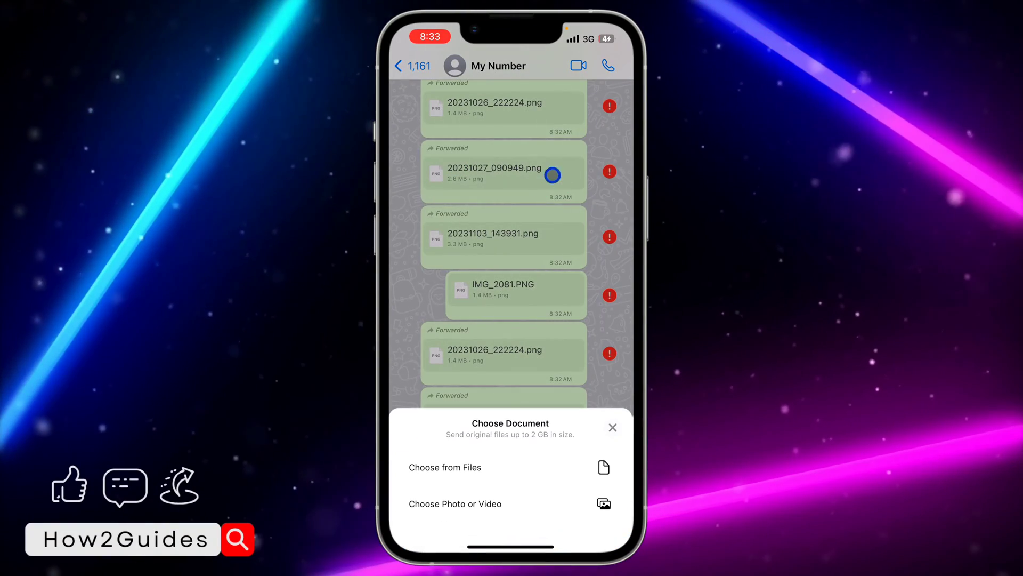